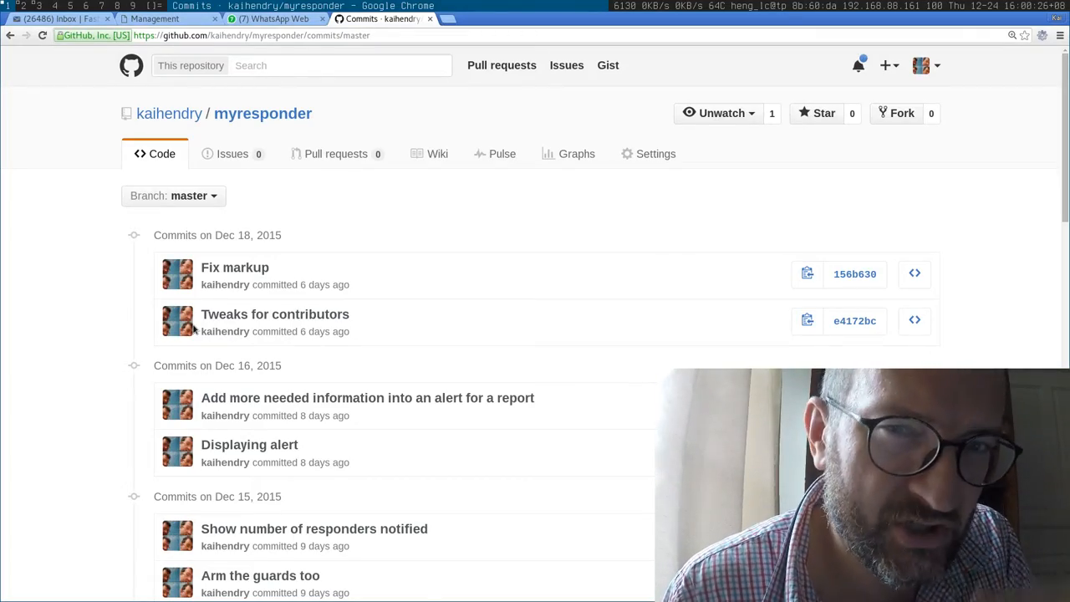
Step: Leave the myresponder commit history and switch to the Duroa Management tab
click(159, 18)
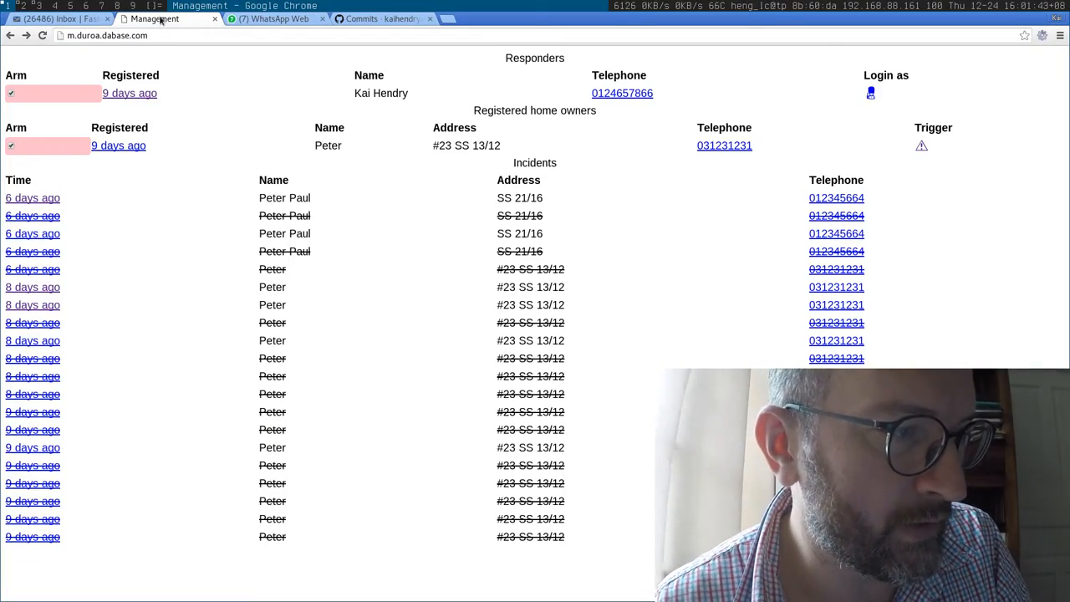
click(12, 145)
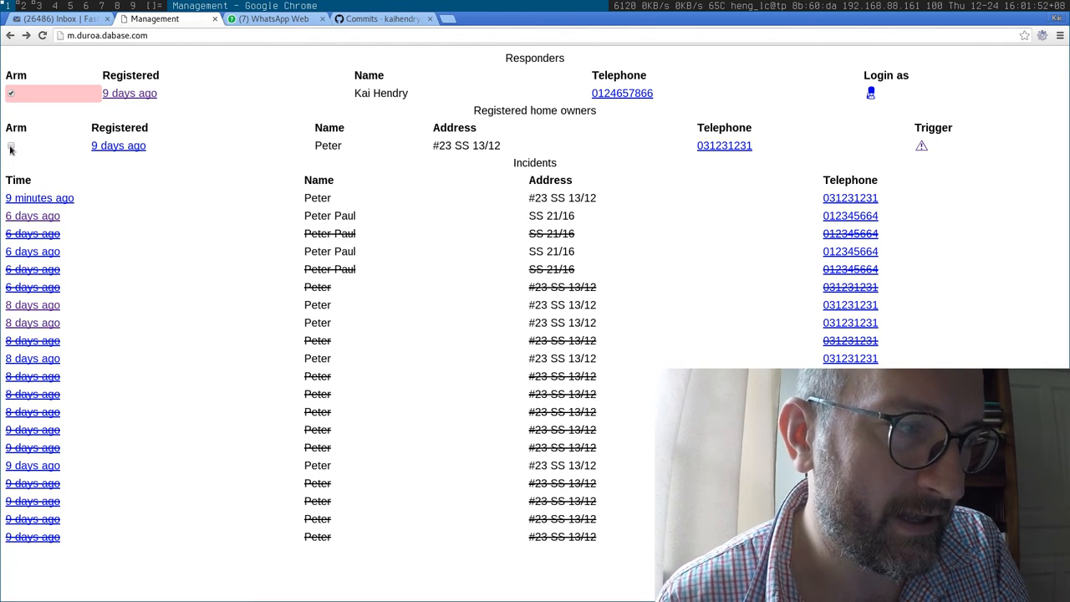
click(12, 145)
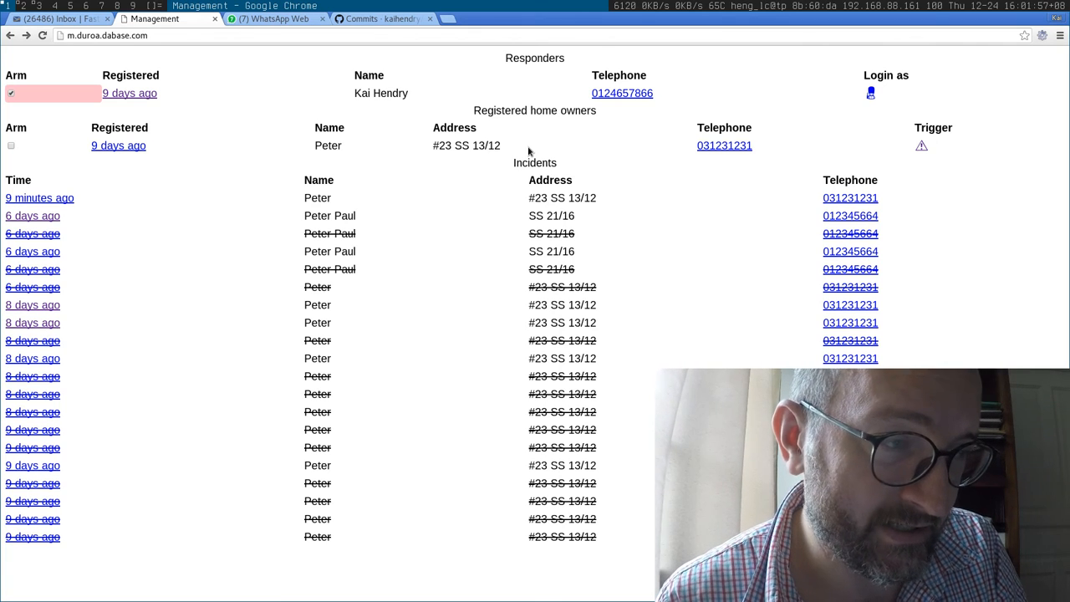
double_click(486, 145)
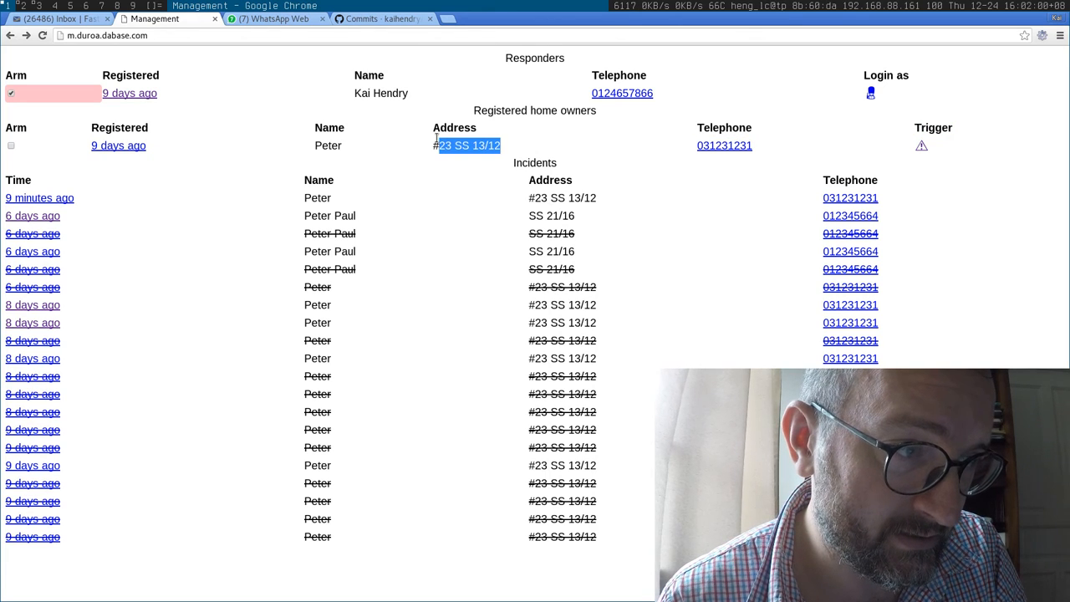
mouse_move(723, 145)
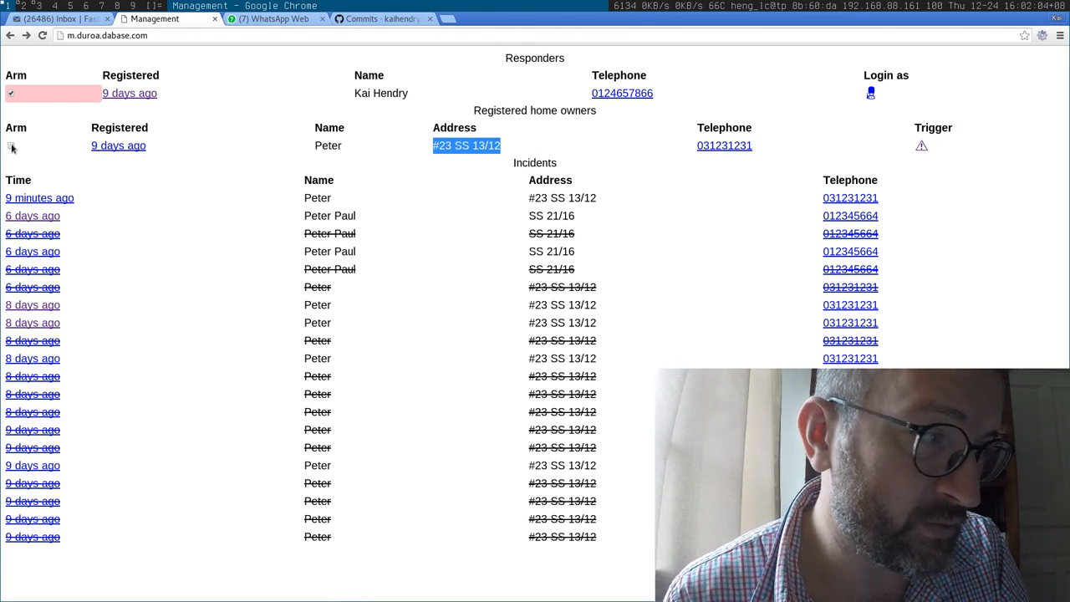
Step: Check Peter's Arm box under Registered home owners so it turns pink
click(12, 146)
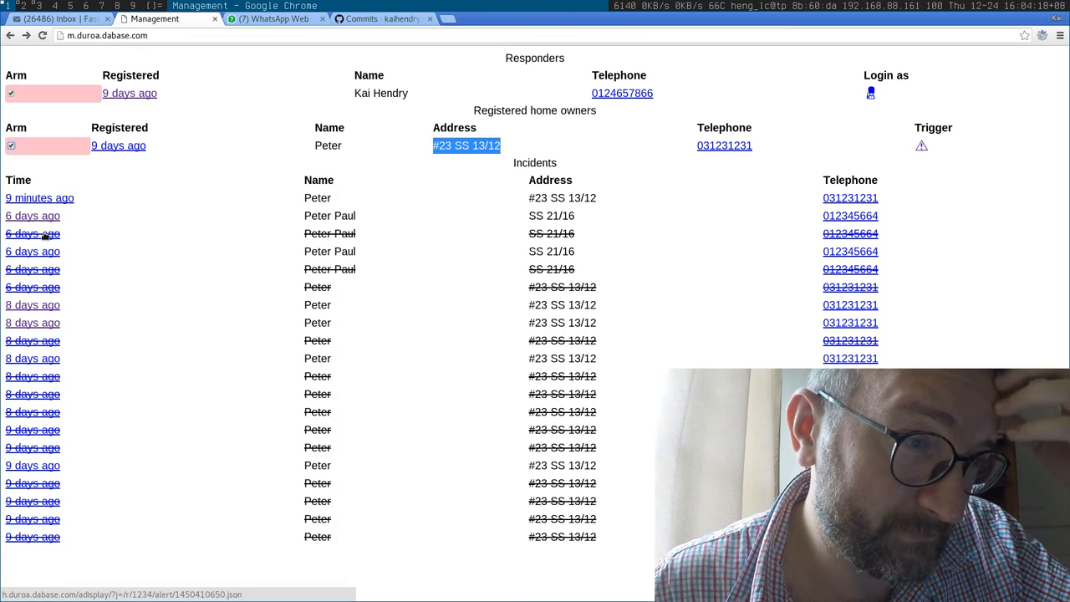
mouse_move(714, 65)
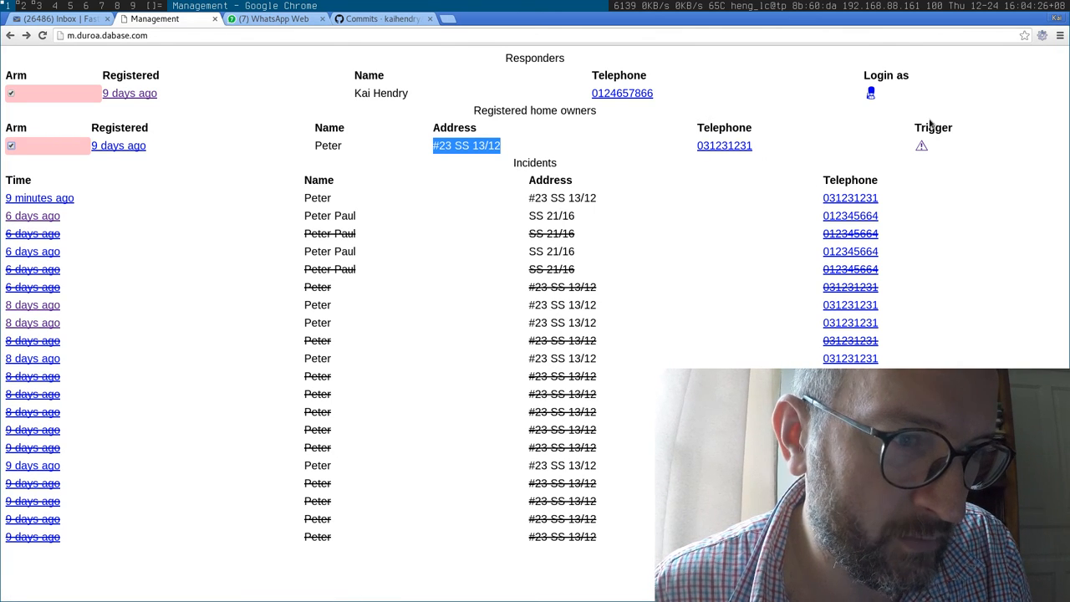
Step: Trigger a warning alert for Peter's home from the Management page
click(921, 144)
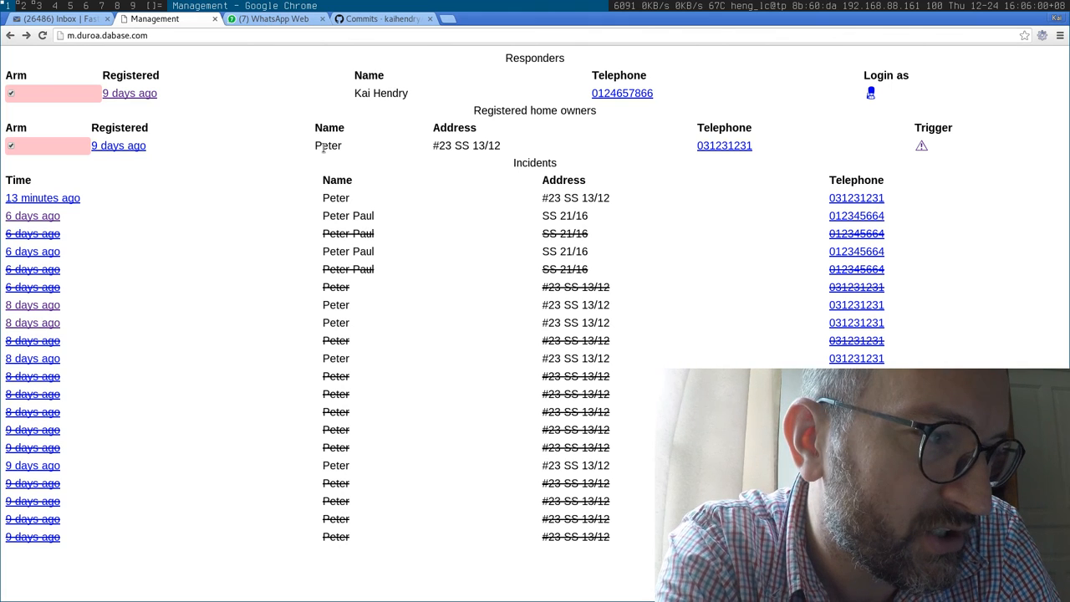
mouse_move(223, 86)
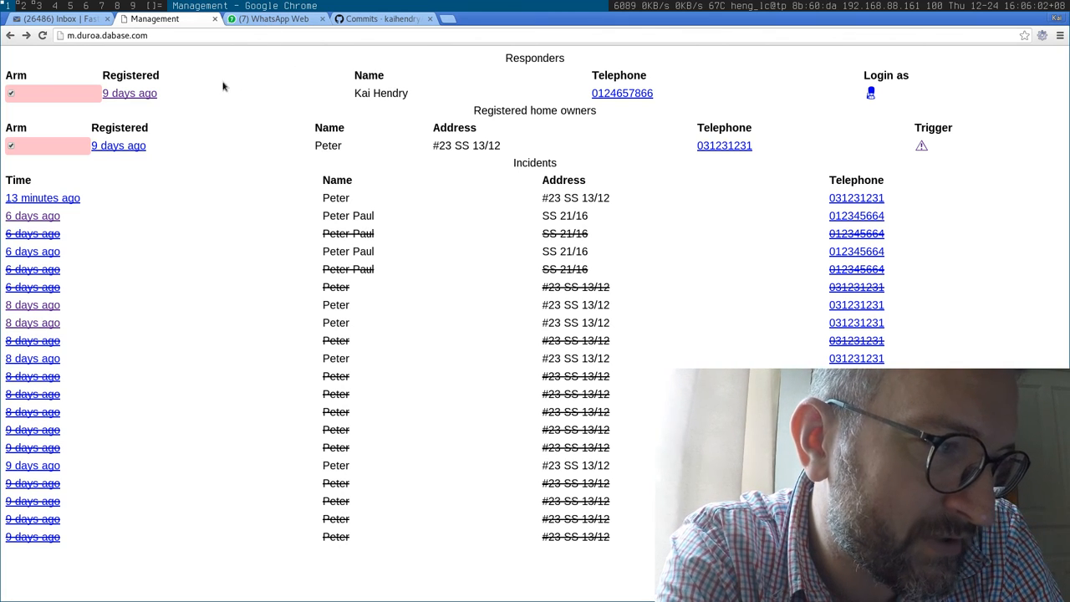
mouse_move(188, 100)
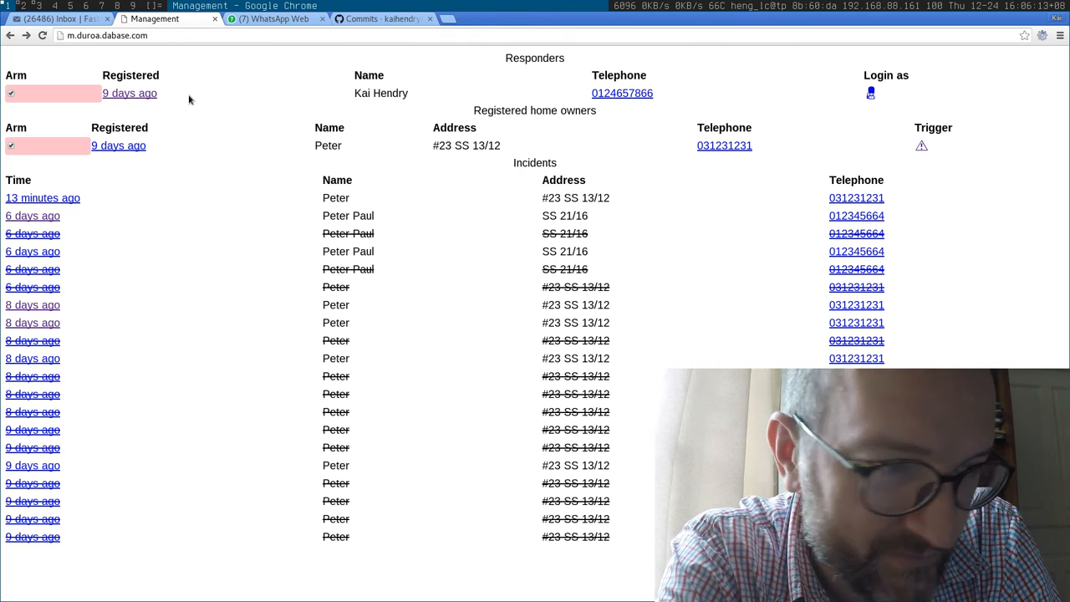
mouse_move(118, 122)
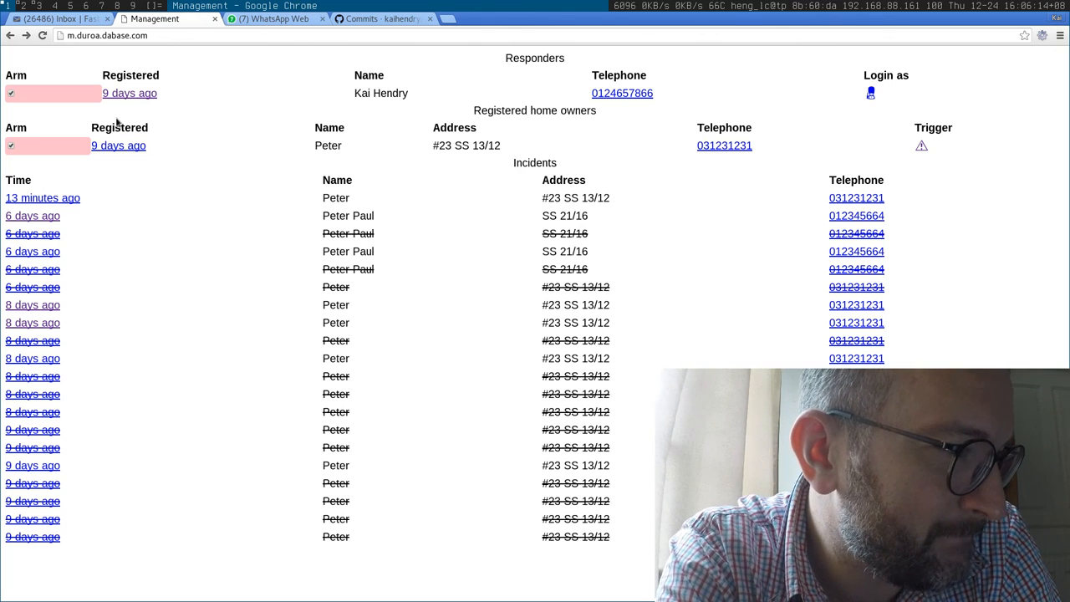
mouse_move(89, 298)
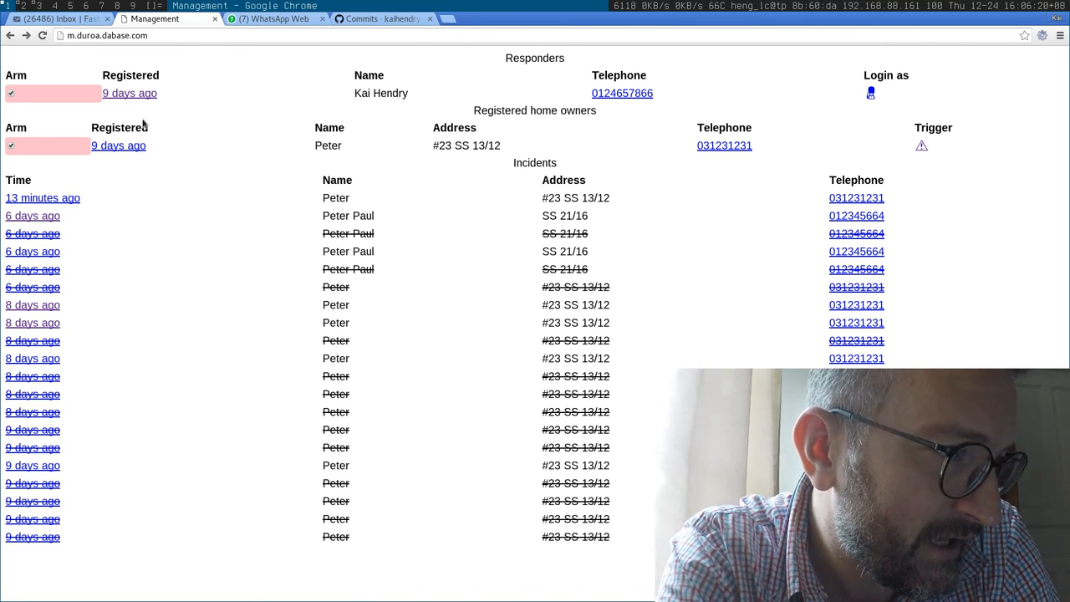
mouse_move(154, 145)
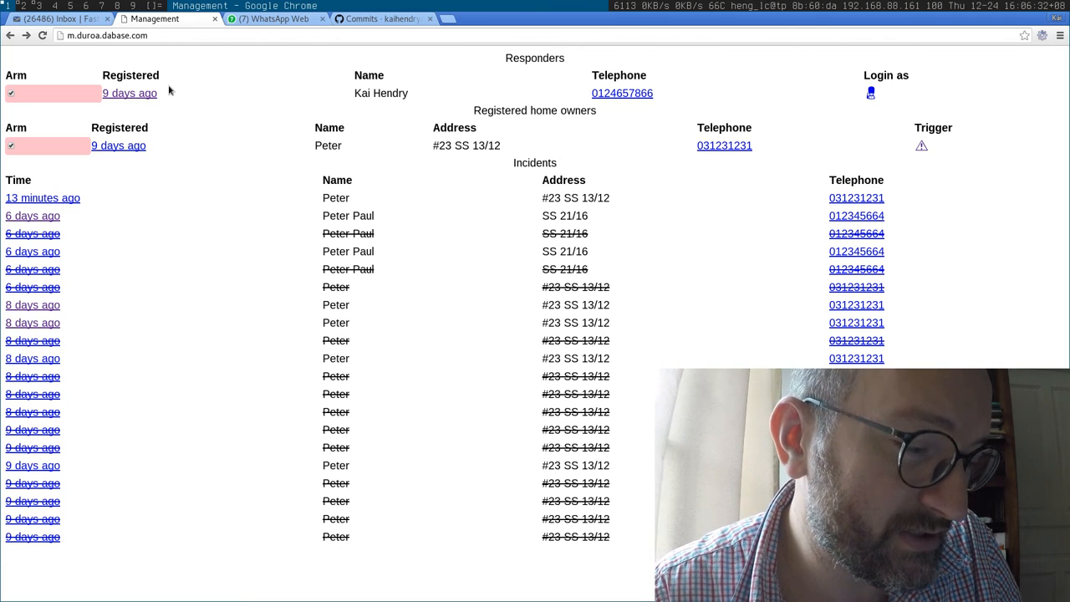
mouse_move(191, 345)
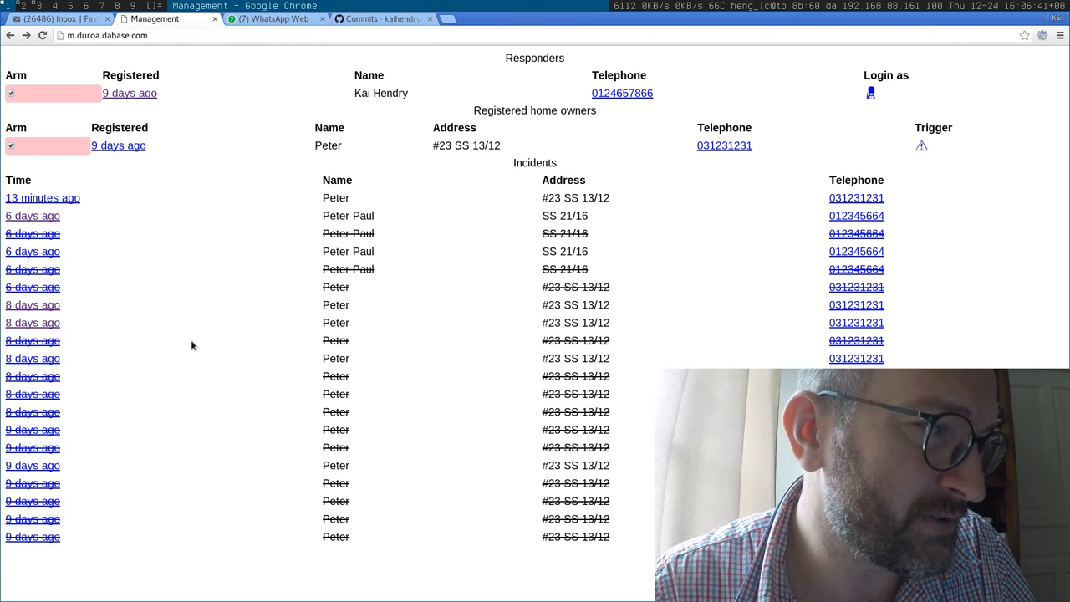
mouse_move(117, 375)
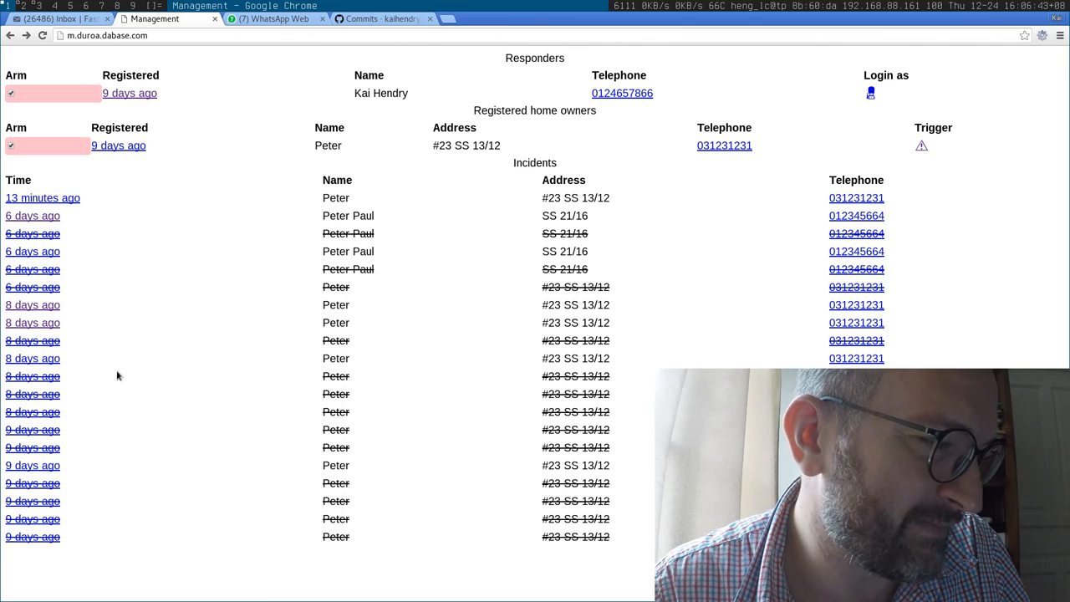
mouse_move(254, 199)
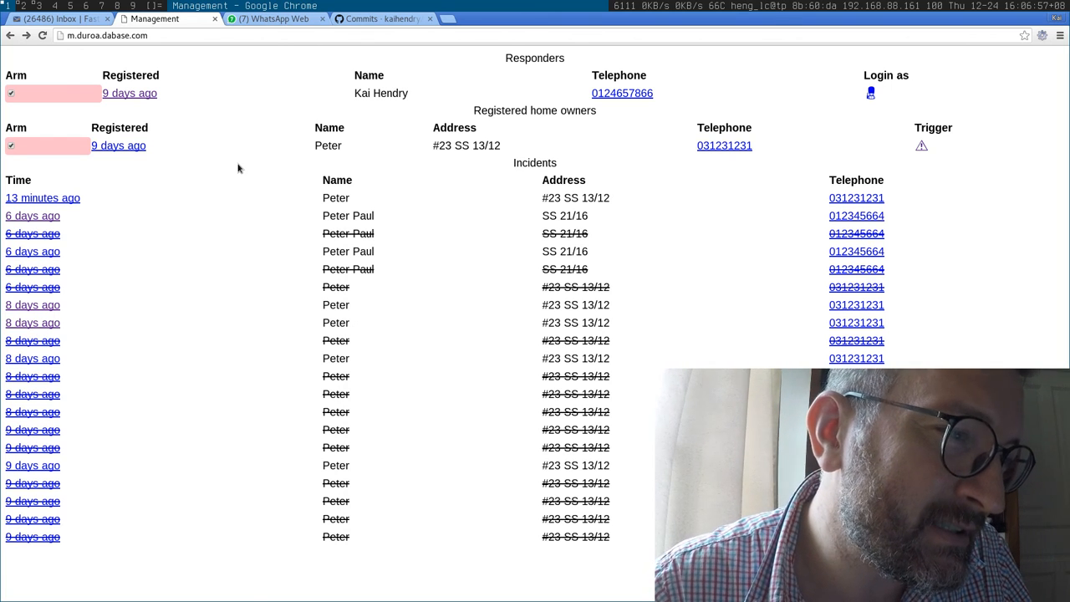
mouse_move(226, 170)
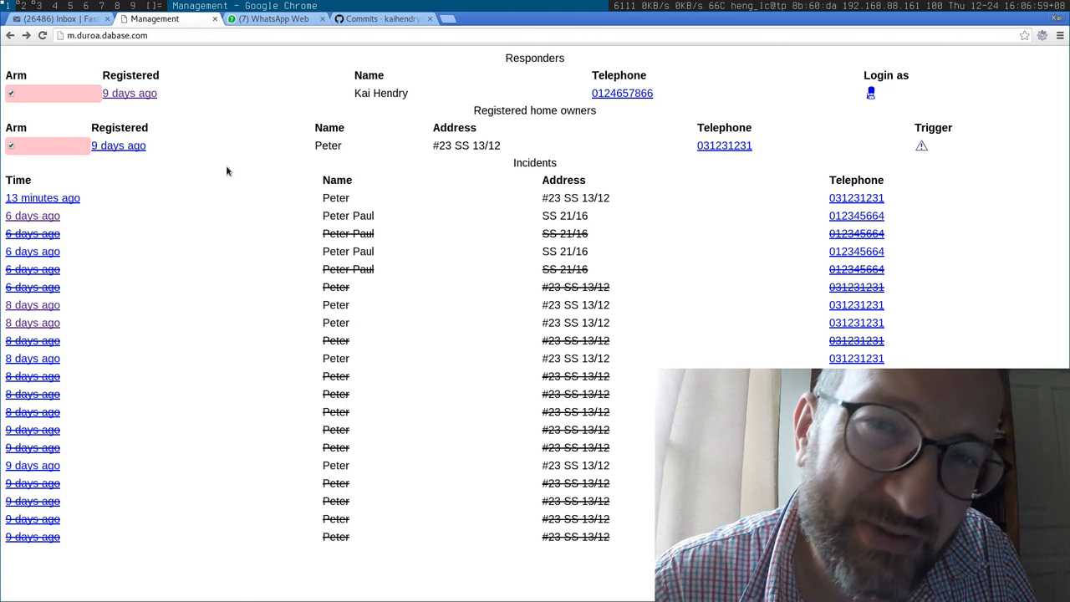
mouse_move(216, 172)
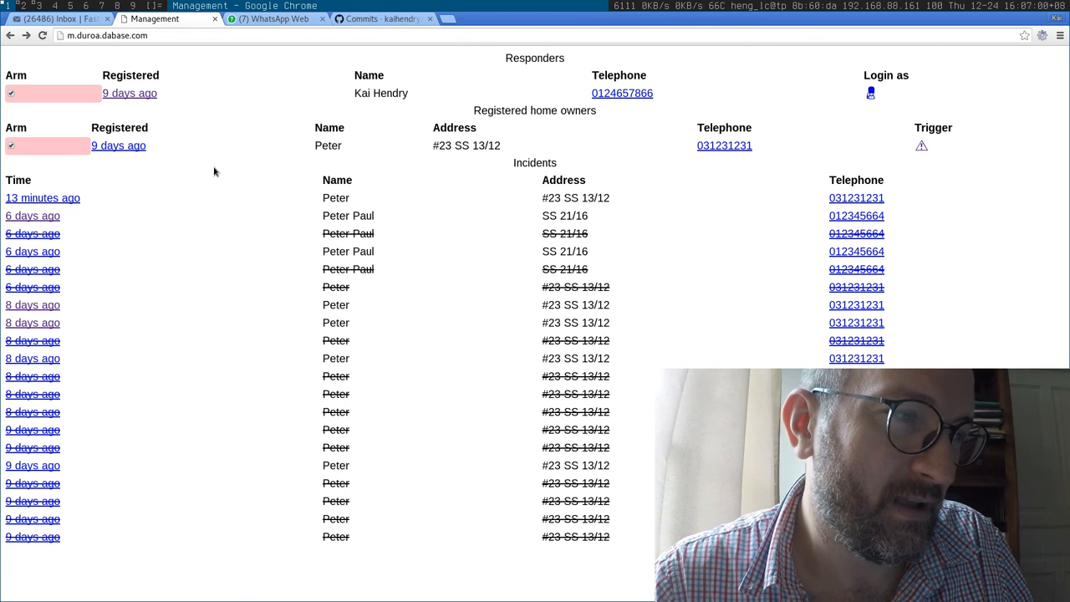
Step: Switch to the 'Commits · kaihendry' tab with myresponder's Dec 15–18, 2015 commits
click(381, 18)
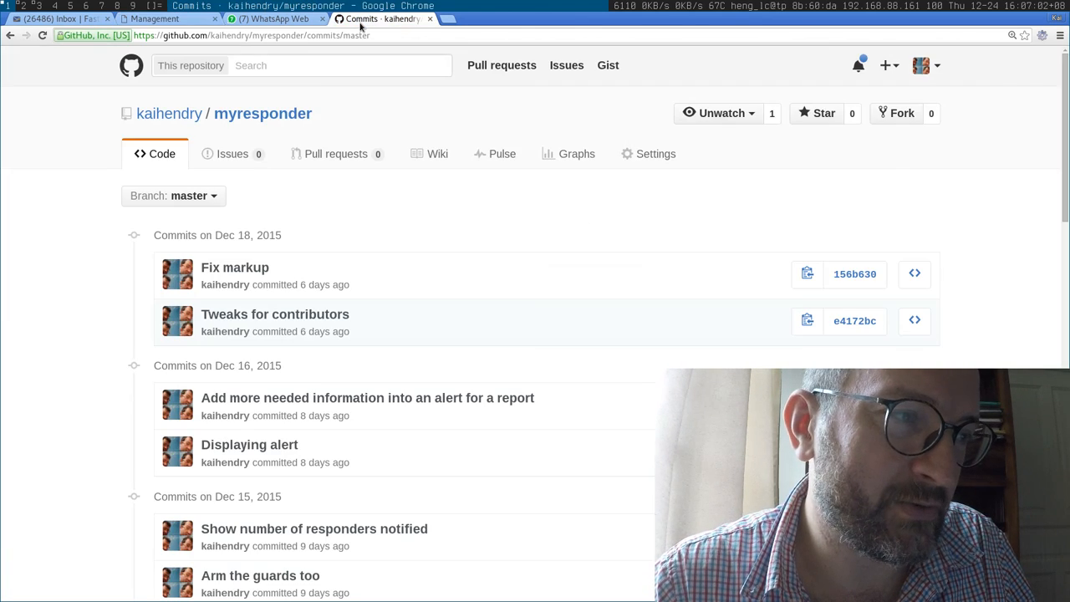